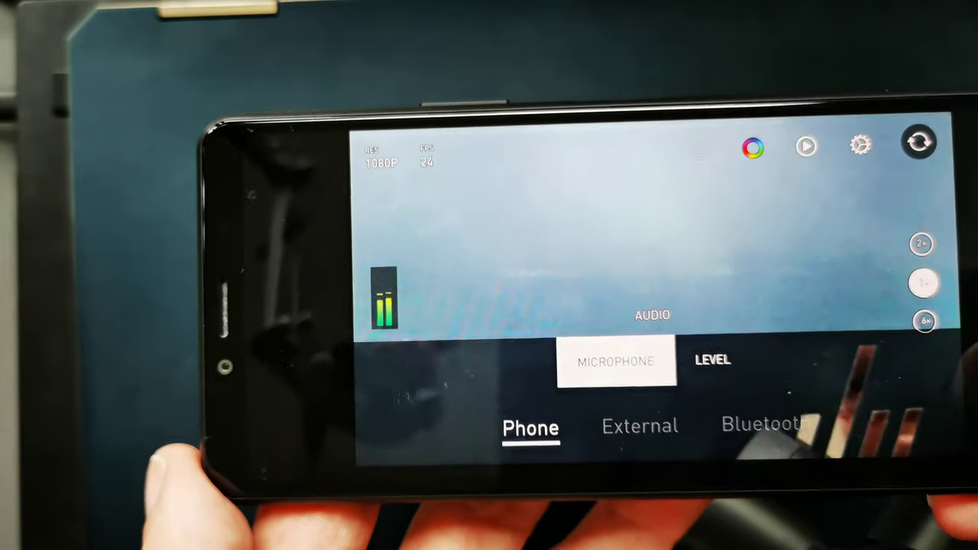
Step: Show the grid overlay's SAFE AREA settings with 100% selected
click(712, 360)
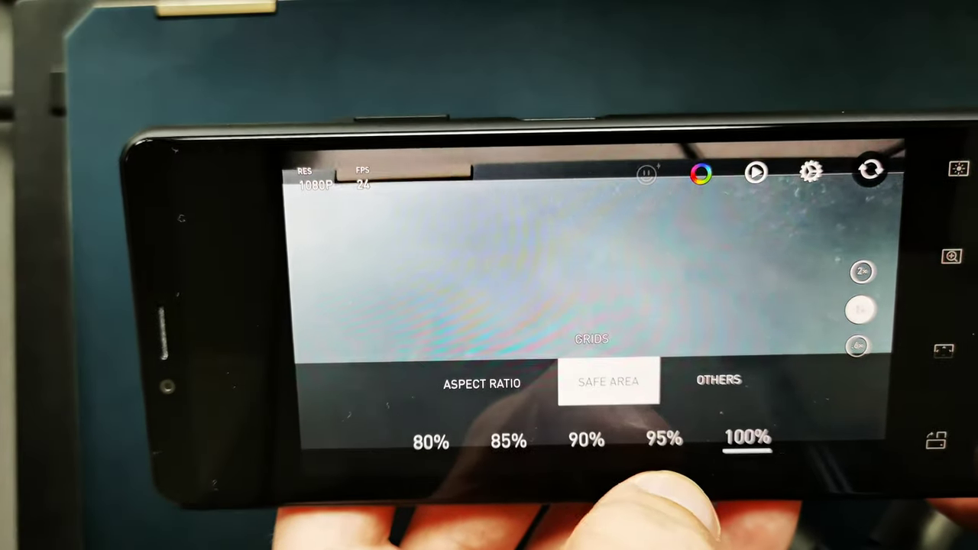
click(718, 379)
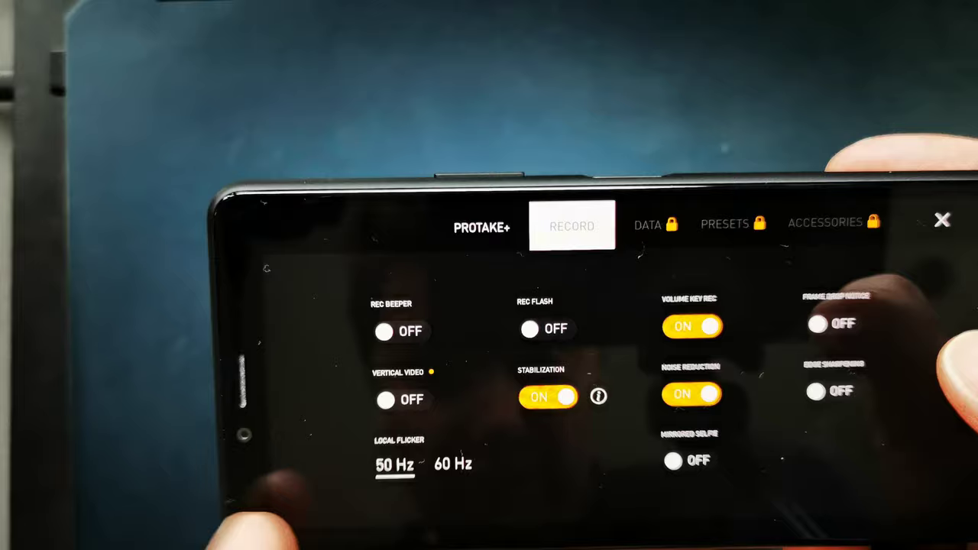
Step: Show the RECORD settings with stabilization, noise reduction and volume-key recording on, flicker 50 Hz
click(483, 226)
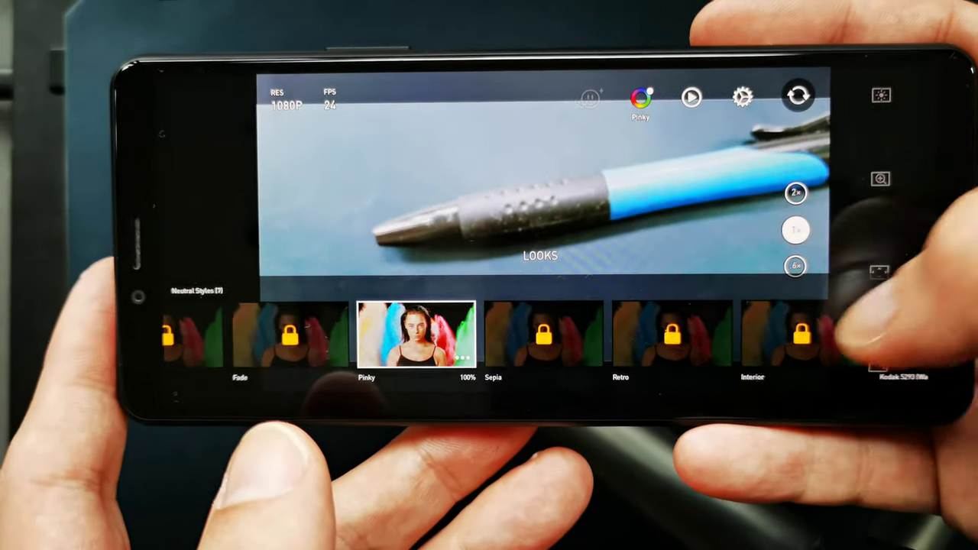
Step: Apply the Vlog look from the neutral styles at 100% to the pen in the viewfinder
scroll(left, 3)
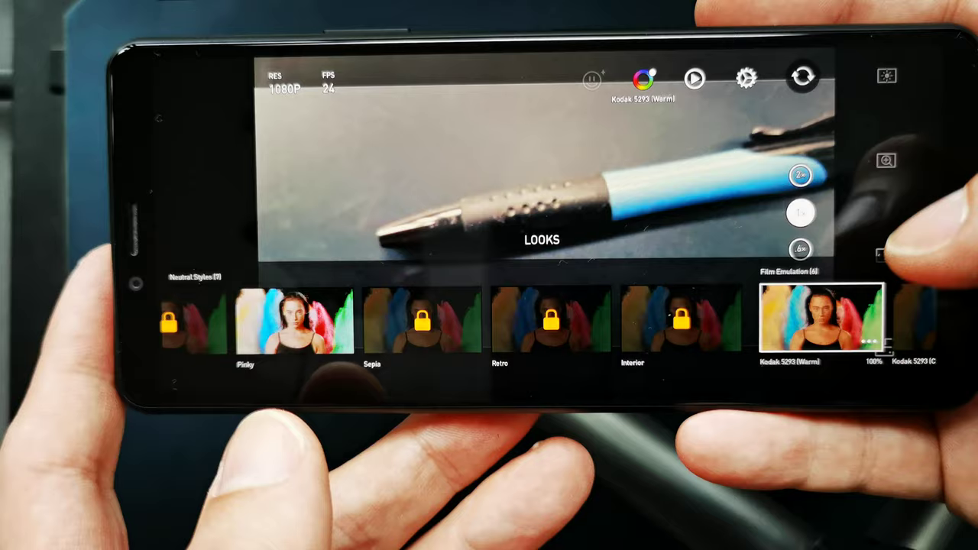
scroll(left, 3)
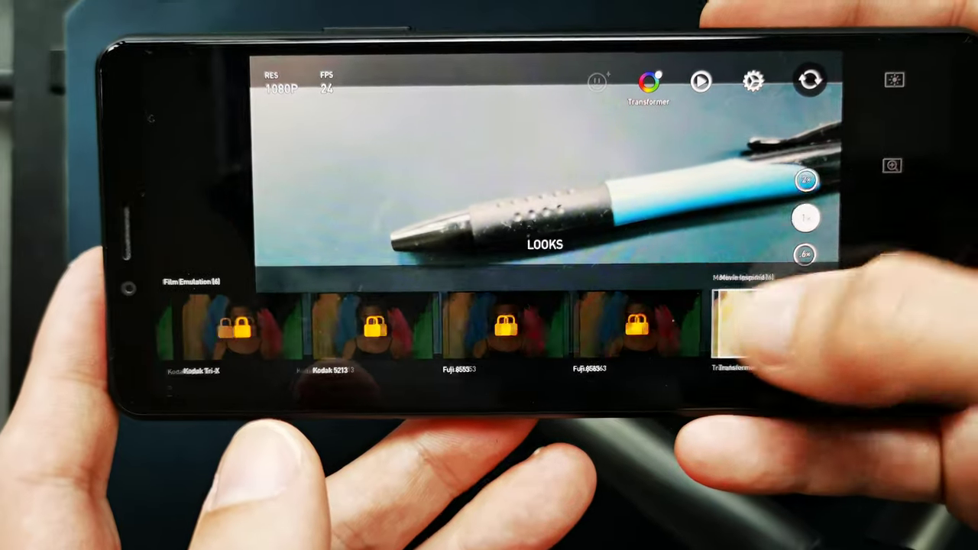
scroll(left, 3)
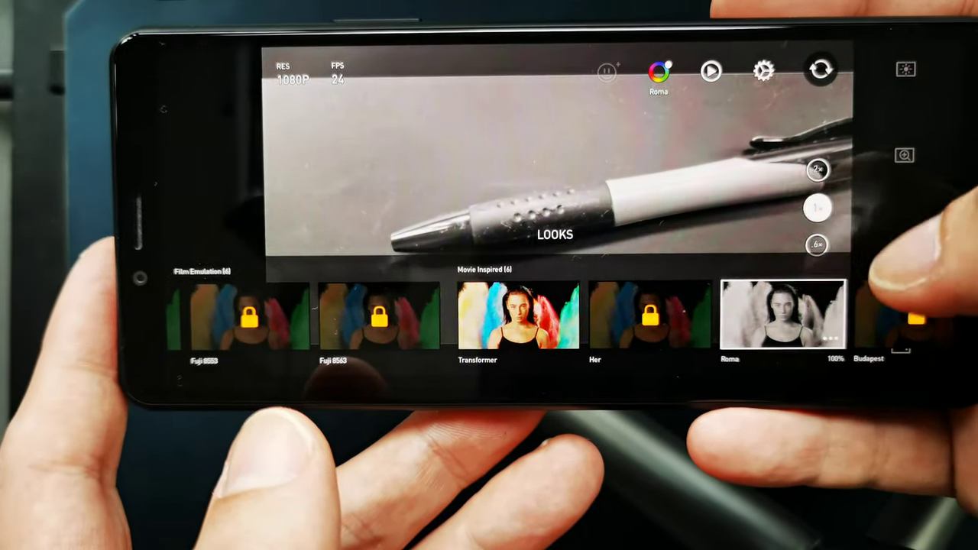
scroll(left, 3)
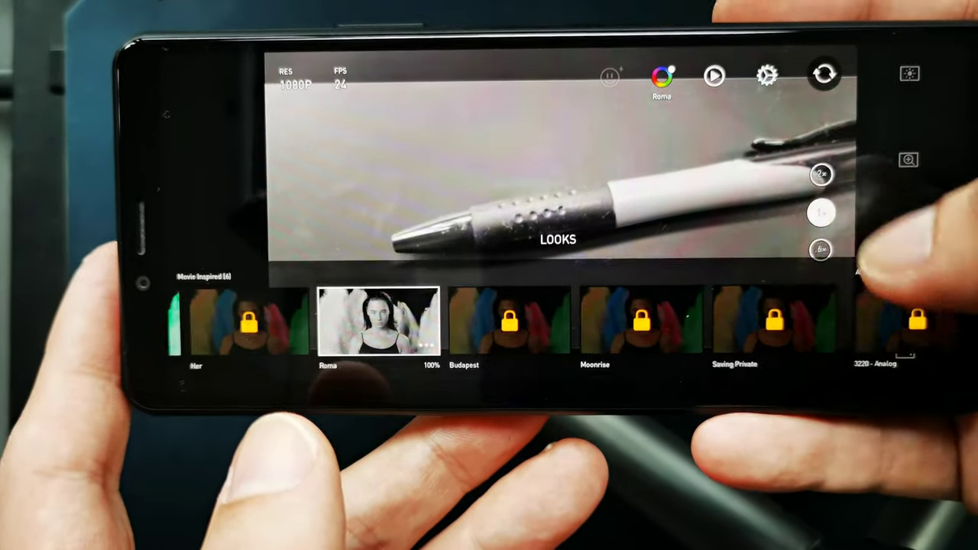
scroll(left, 3)
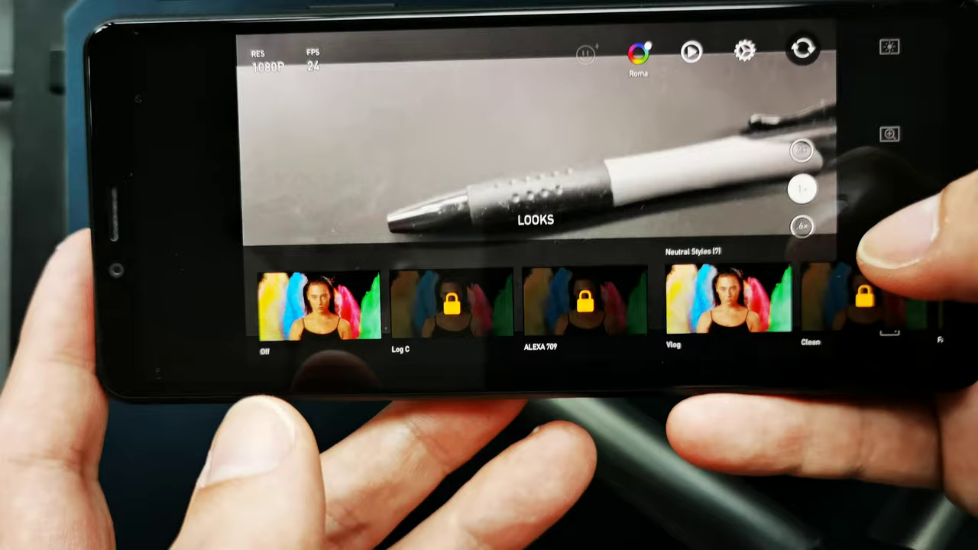
click(726, 302)
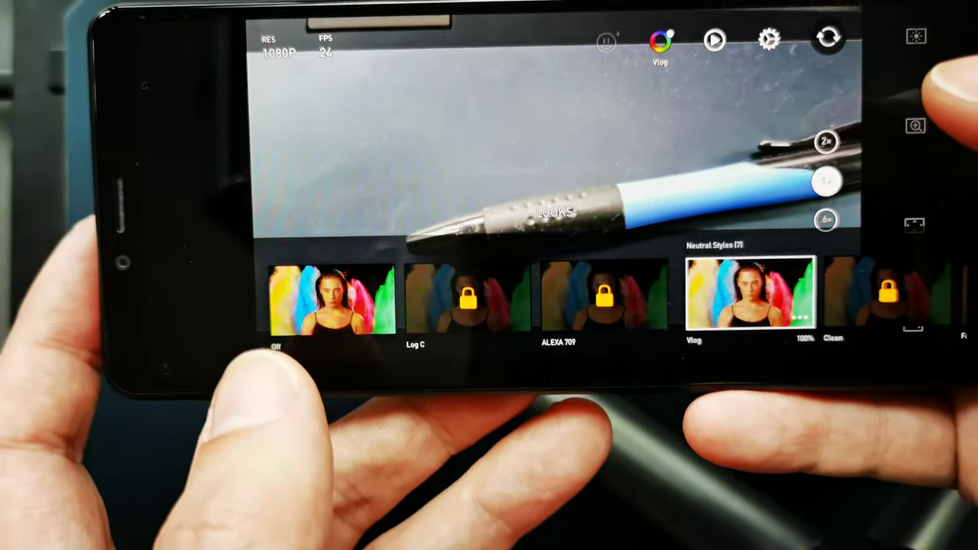